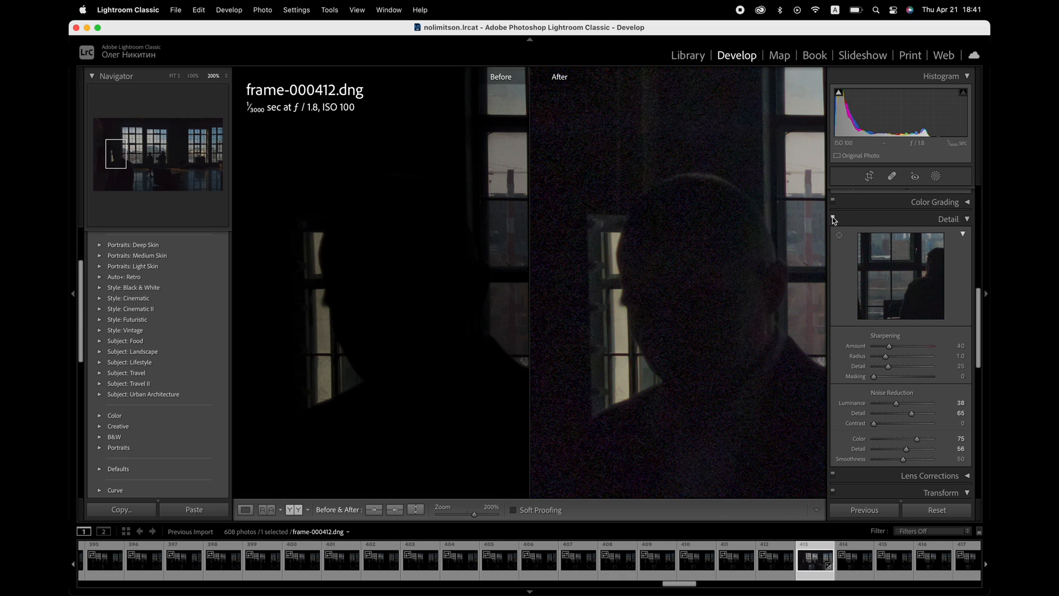
# - Select frame-000148 showing exposure +0.95, shadows +100 and blacks -2
pyautogui.click(549, 558)
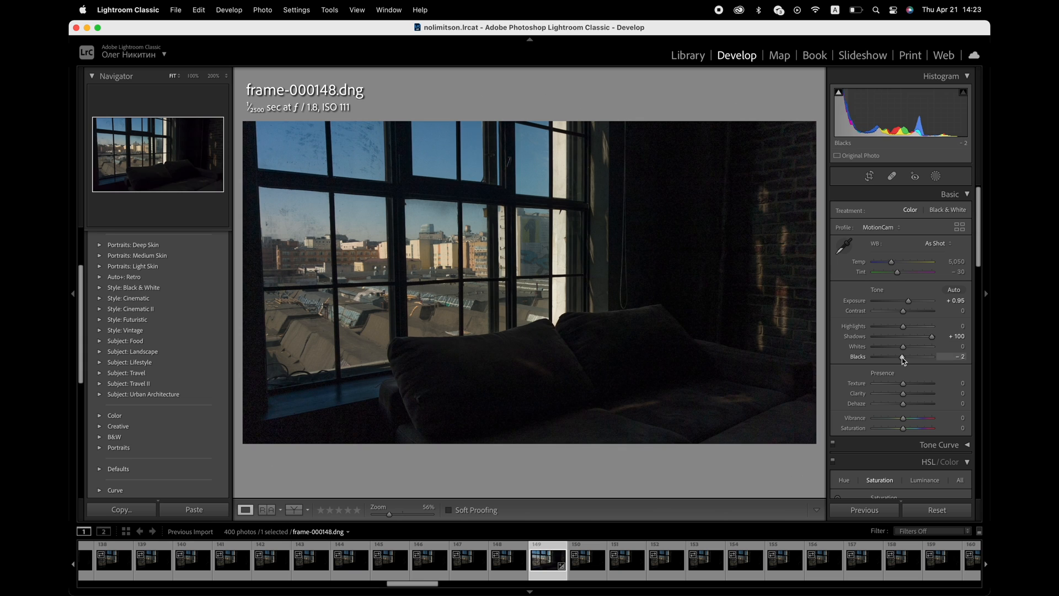
# - Show frame-000412 in Before & After view at 200% with noise reduction luminance 38, color 75
pyautogui.click(215, 76)
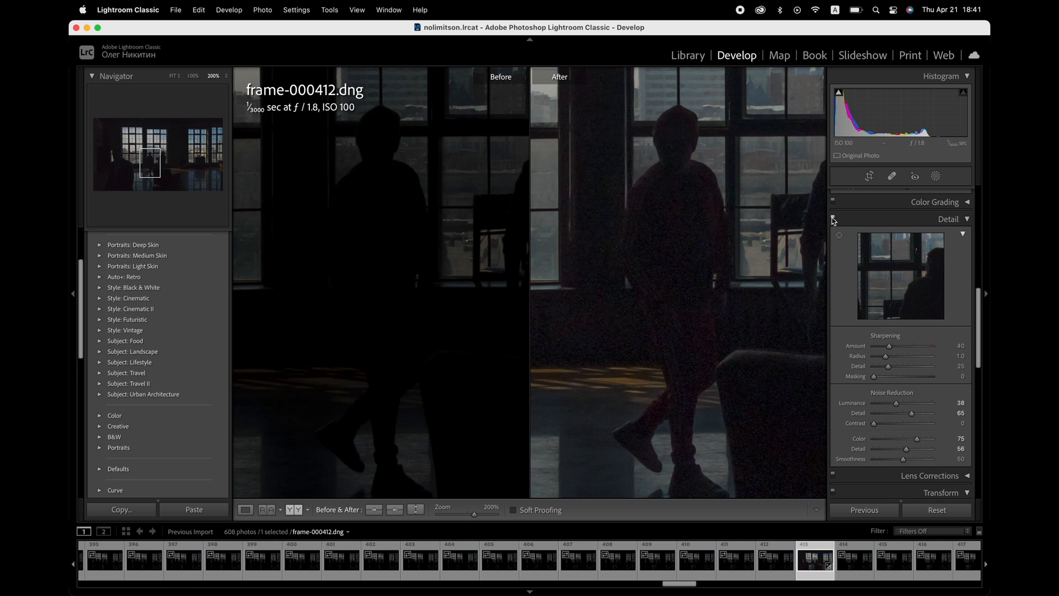
pyautogui.click(548, 558)
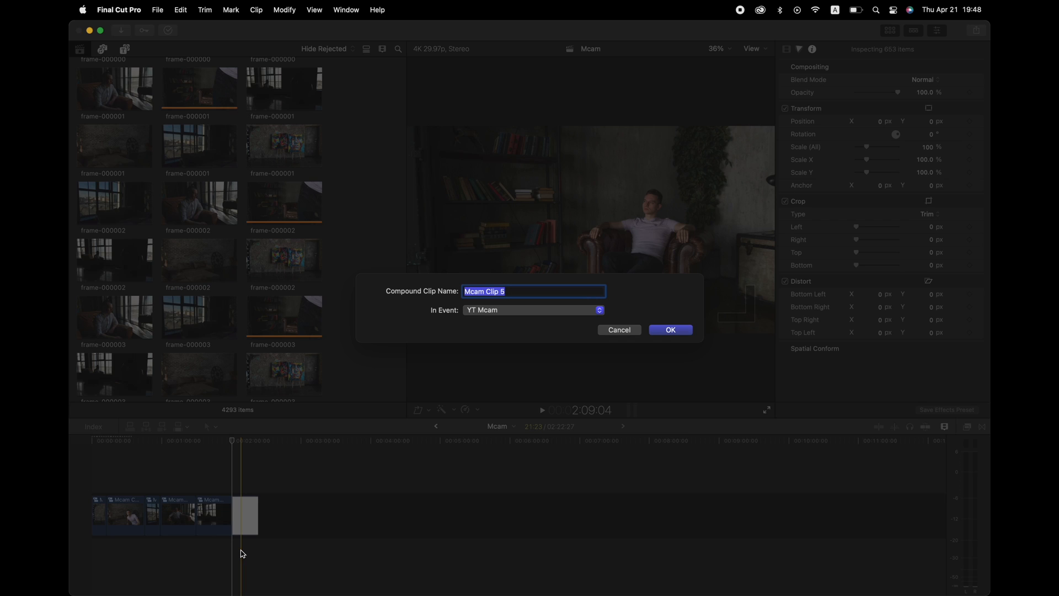
# - Create the compound clip from the DNG sequence clips in the YT Mcam event
pyautogui.click(670, 330)
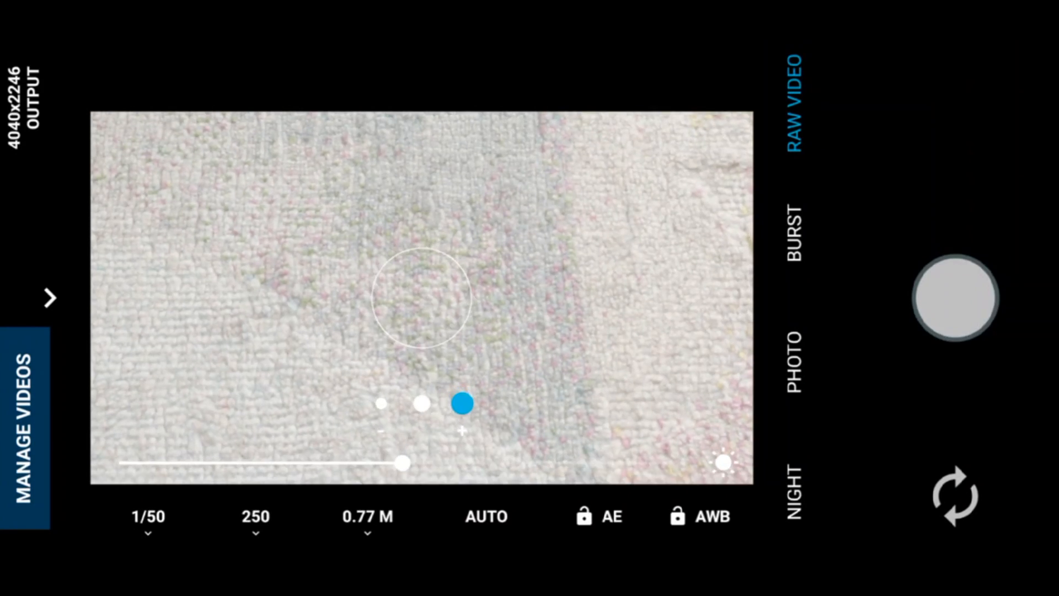
# - Show the recorded raw video list with Convert to DNG and export folder options
pyautogui.click(29, 410)
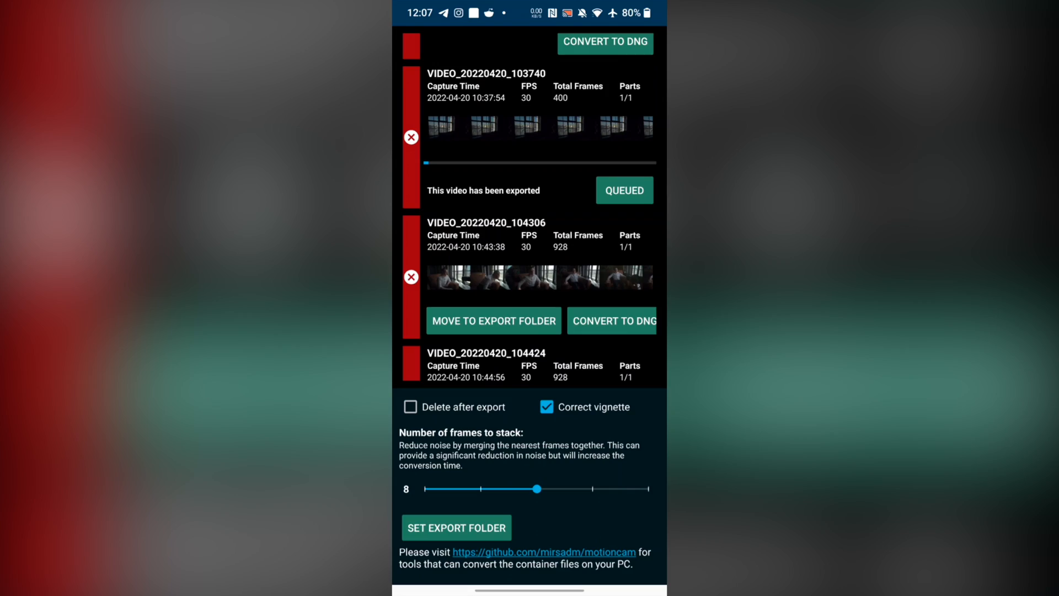
pyautogui.click(544, 552)
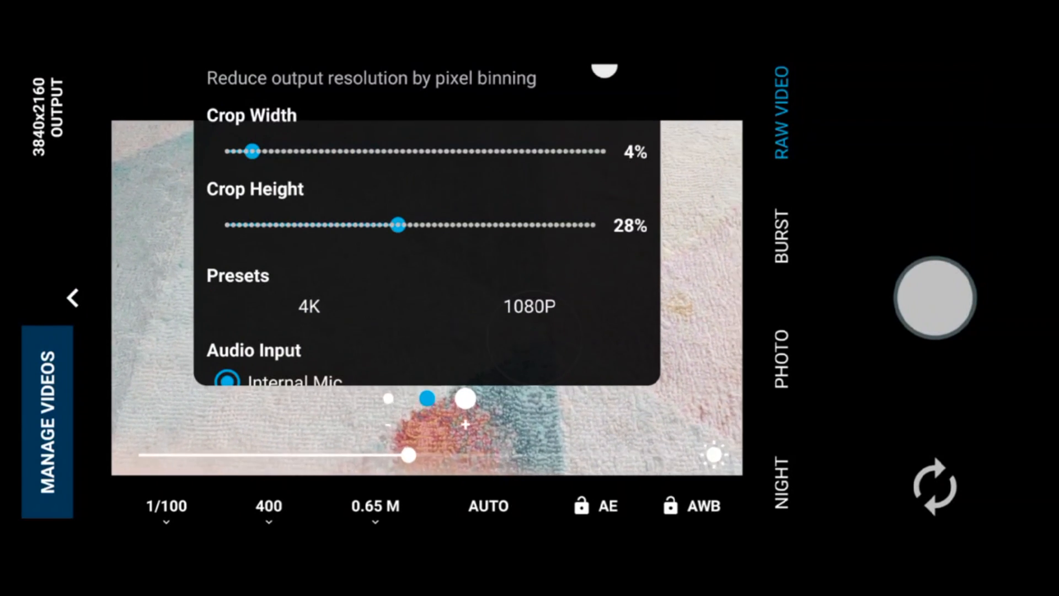
# - Reveal Crop Width 4%, Crop Height 28%, 4K/1080P presets and internal mic audio input
pyautogui.scroll(3)
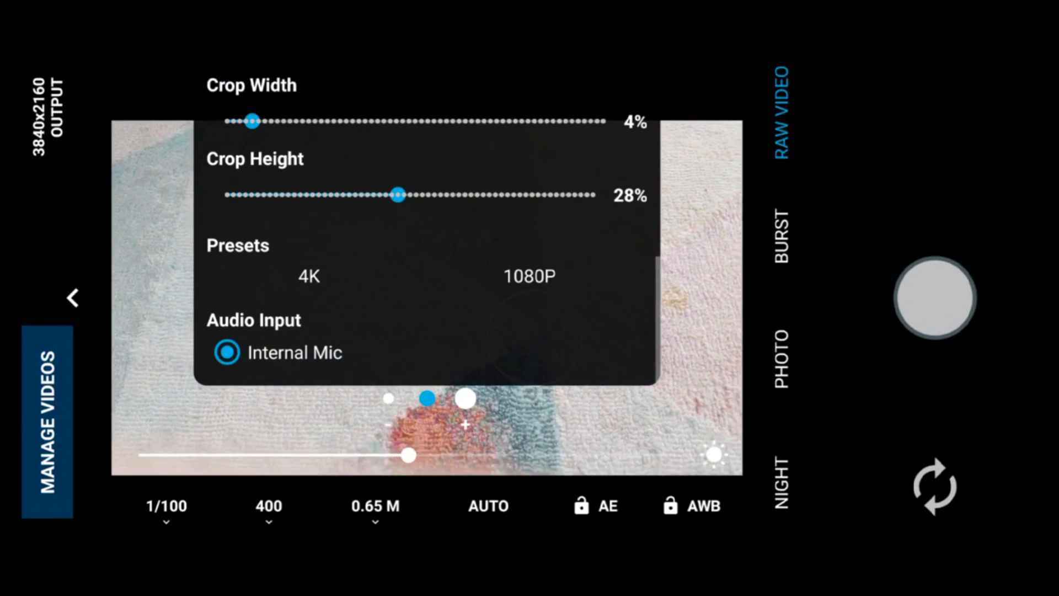